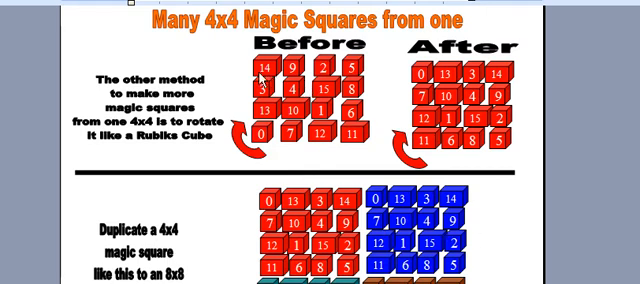
mouse_move(232, 64)
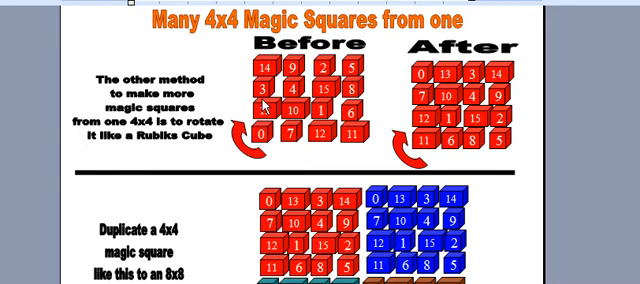
mouse_move(244, 84)
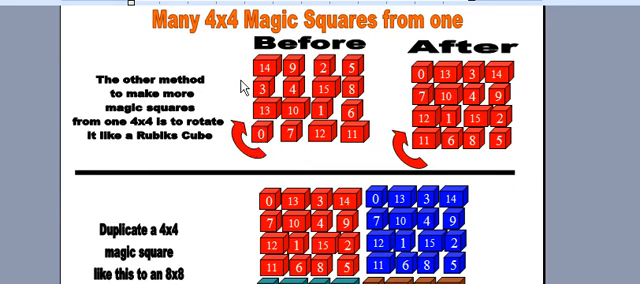
mouse_move(320, 156)
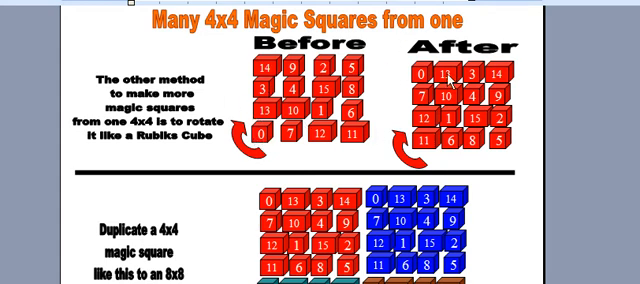
mouse_move(302, 64)
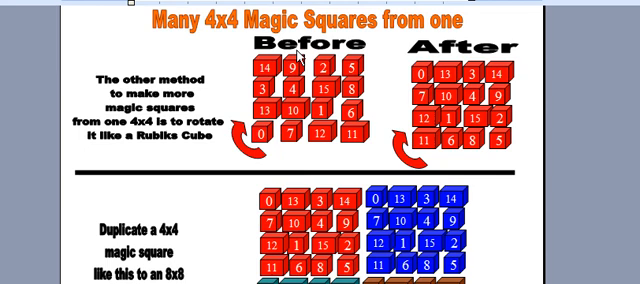
mouse_move(470, 120)
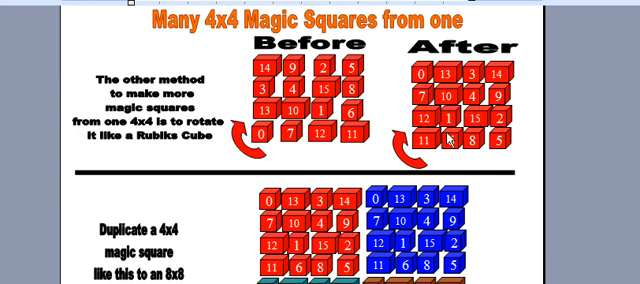
mouse_move(318, 132)
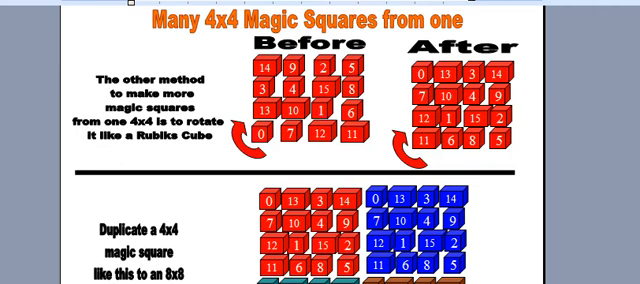
scroll(down, 3)
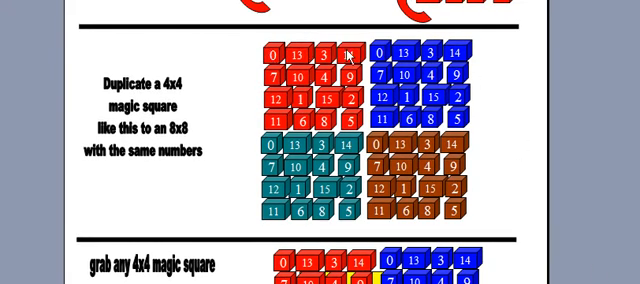
mouse_move(324, 90)
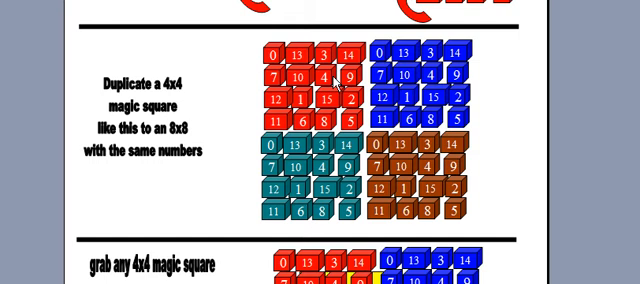
mouse_move(256, 188)
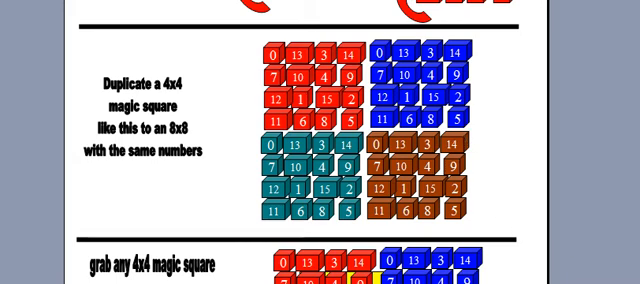
scroll(down, 3)
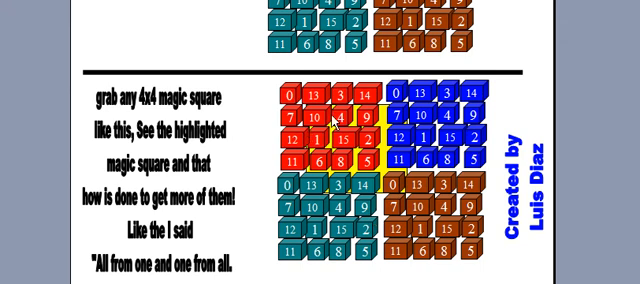